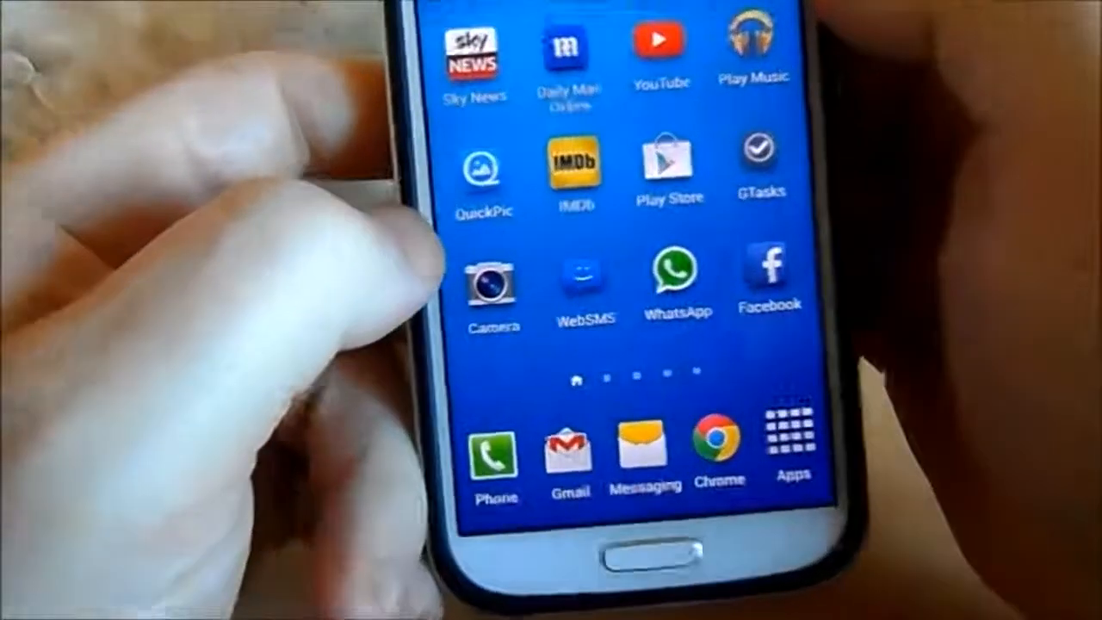
Step: Scroll the home screen to reach the Camera folder with the photo apps
scroll("down", 3)
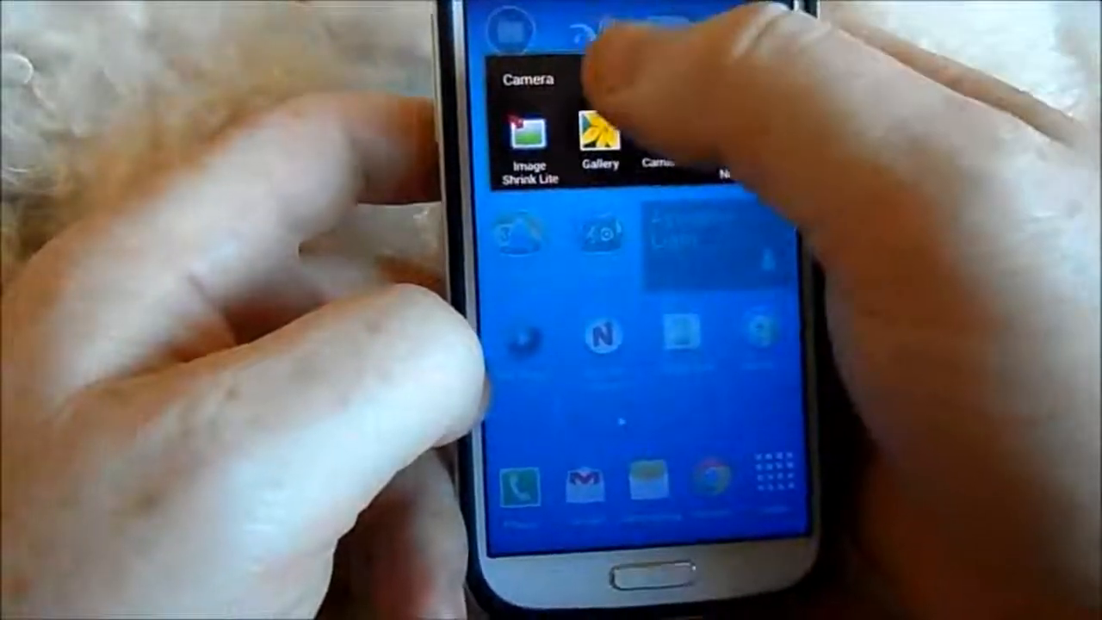
Step: Open the stock Samsung Gallery from the Camera folder
left_click(599, 129)
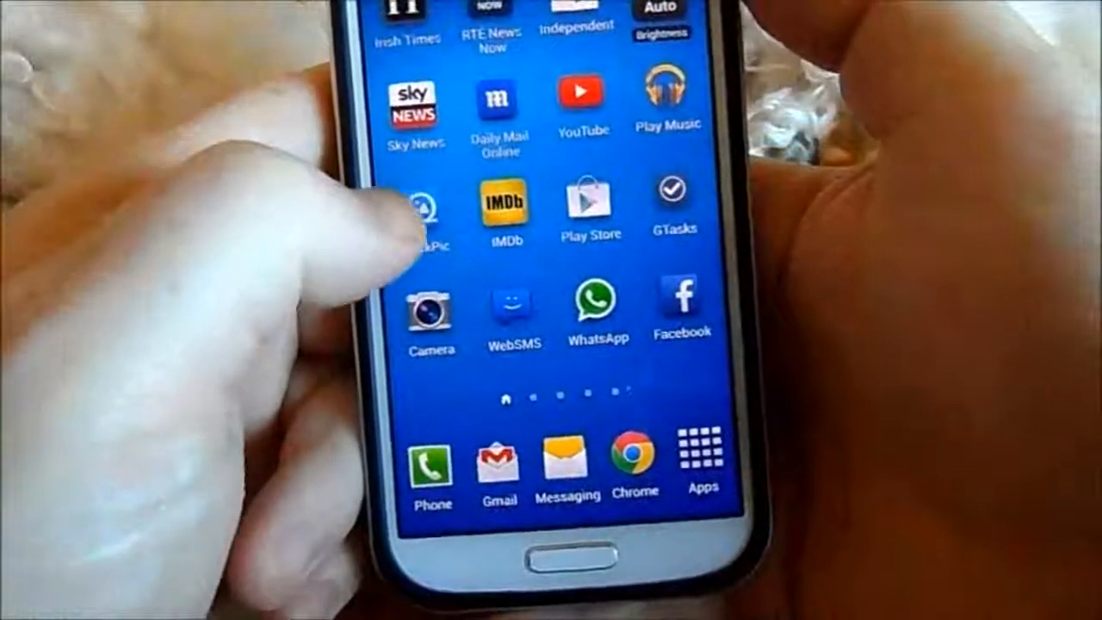
left_click(421, 211)
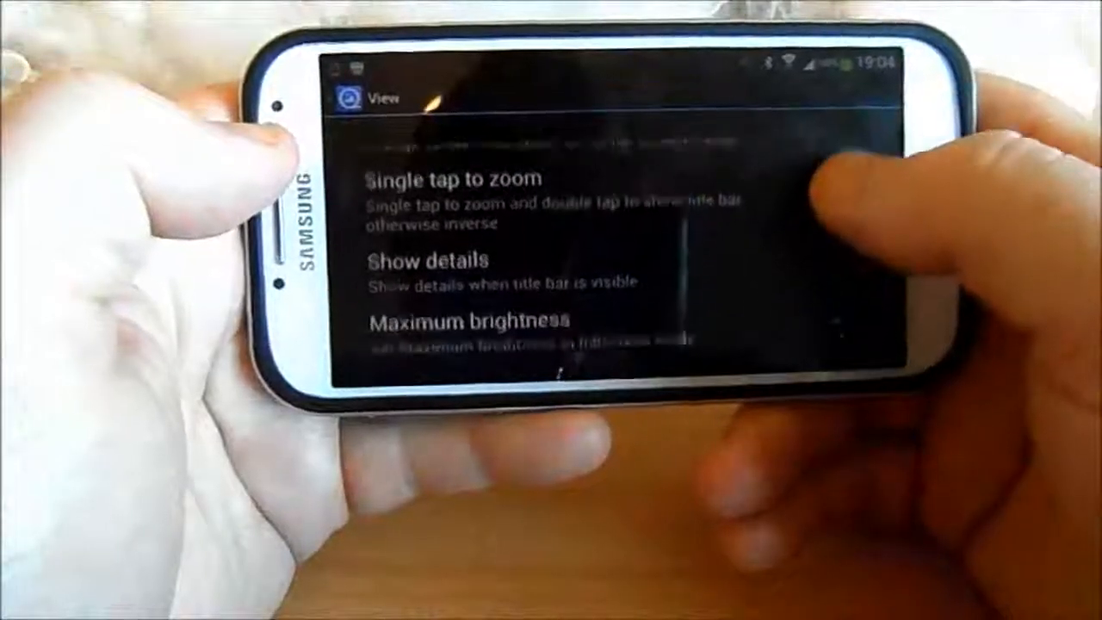
Step: Scroll View settings down to Maximum brightness, then enter the General settings category
scroll("down", 3)
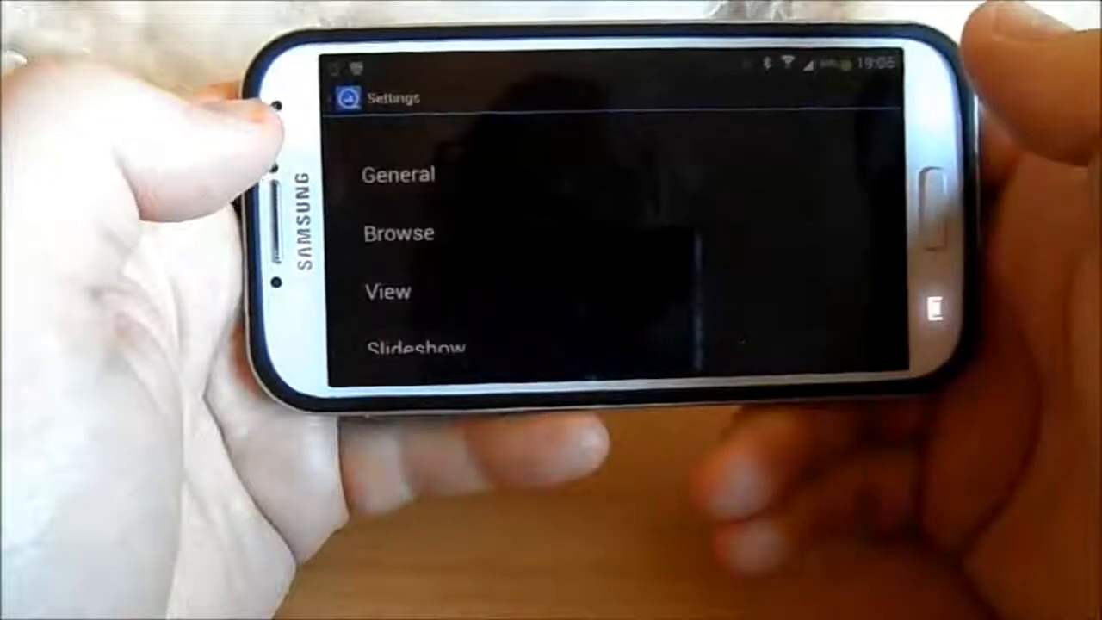
left_click(398, 174)
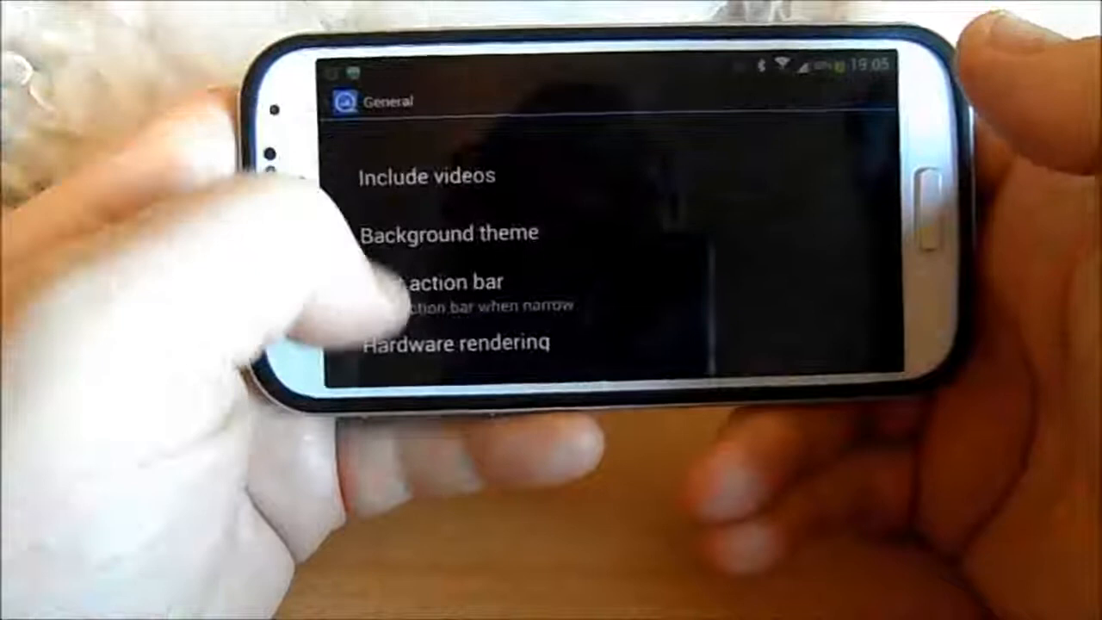